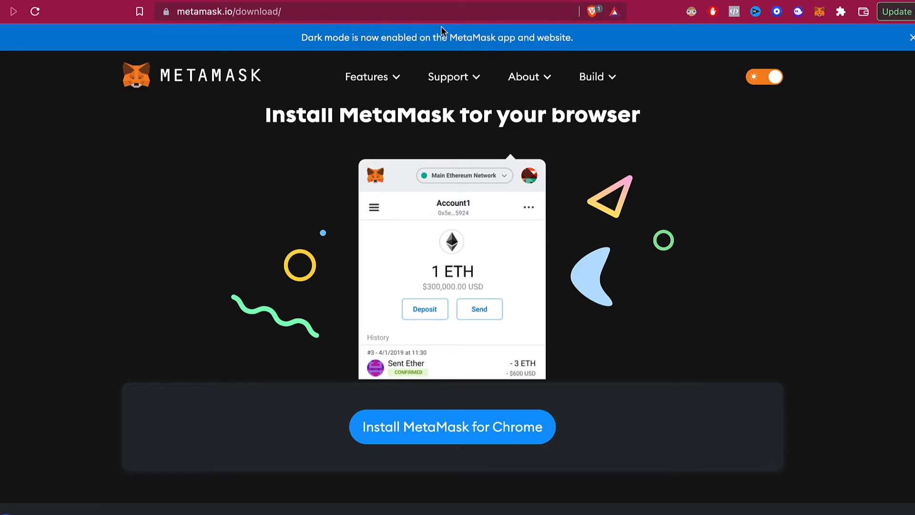
pyautogui.moveTo(298, 208)
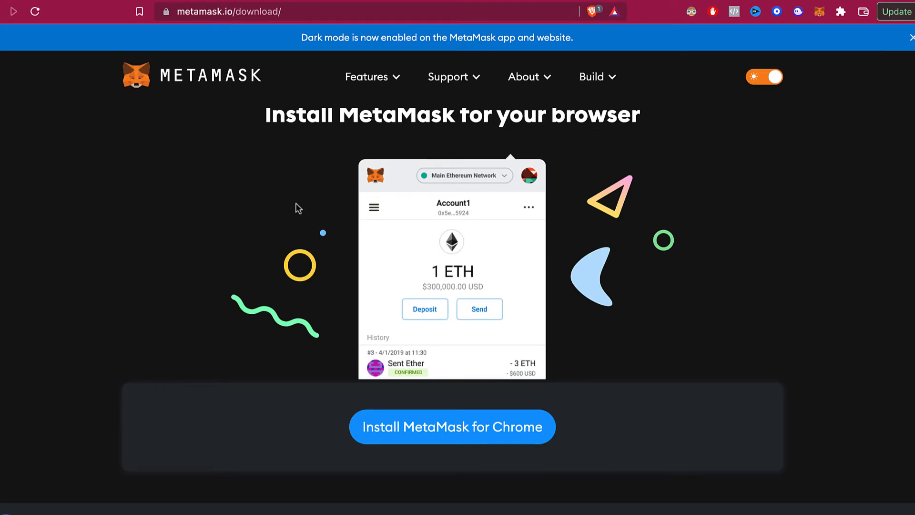
pyautogui.moveTo(458, 134)
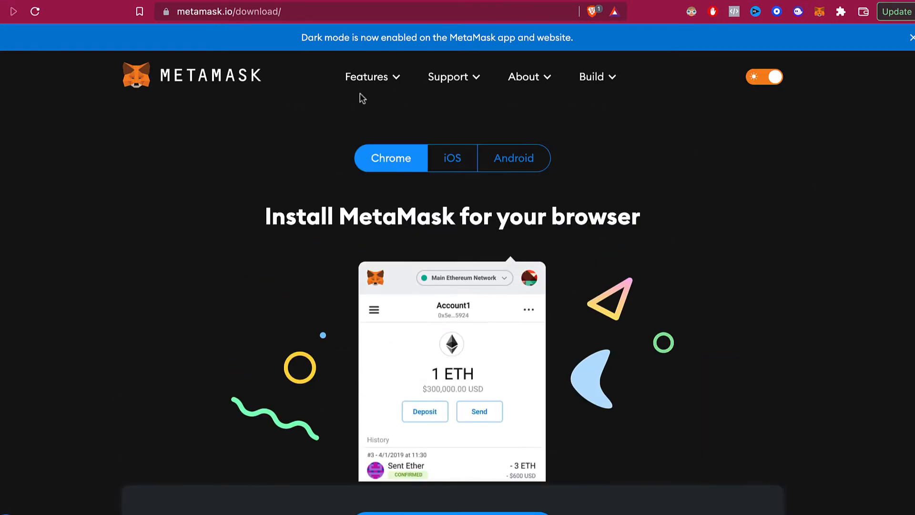
pyautogui.moveTo(462, 175)
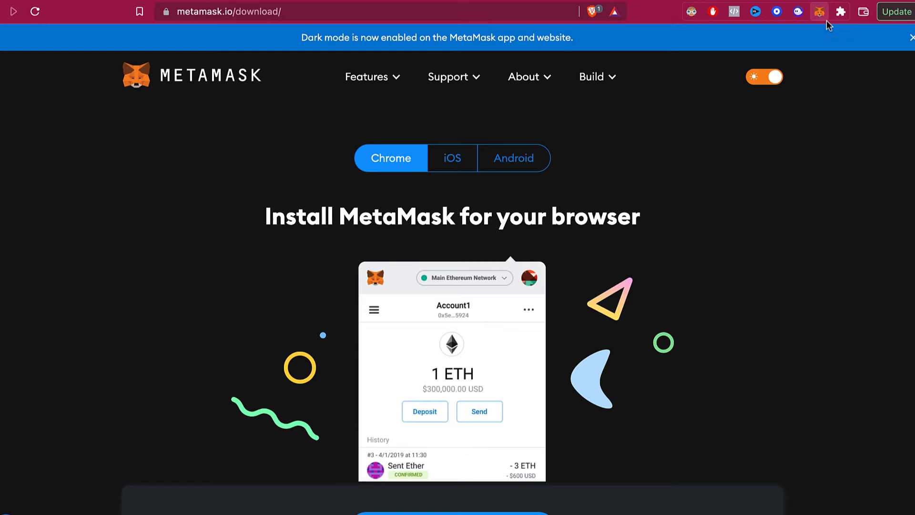
# - Open MetaMask, check Account 1 shows not connected, and view its account options
pyautogui.click(819, 11)
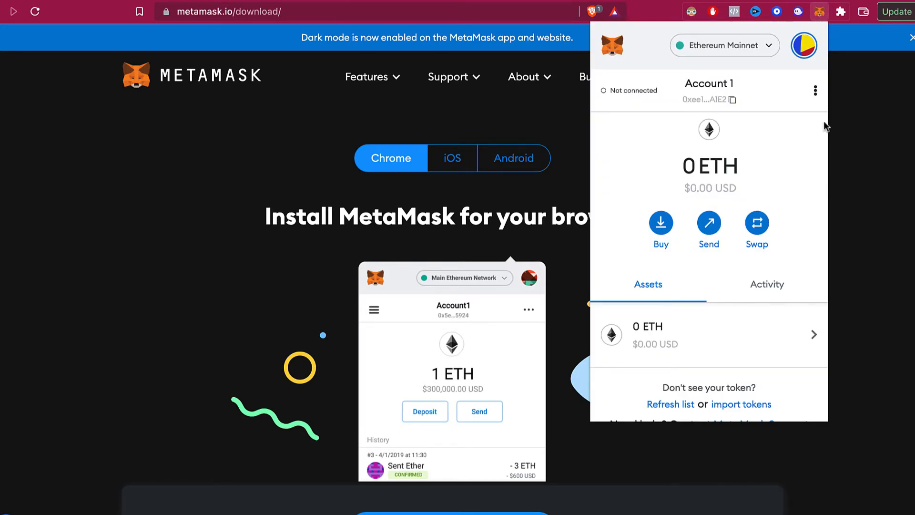
pyautogui.click(815, 90)
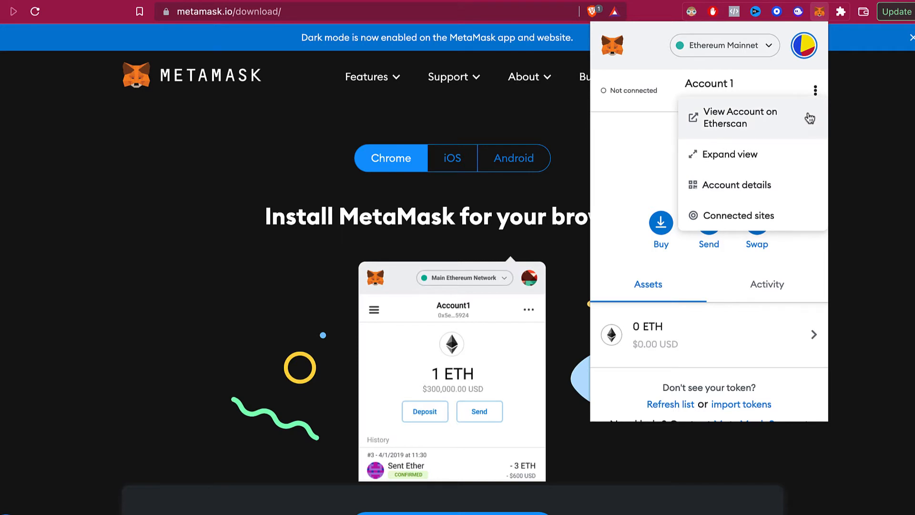
pyautogui.click(737, 216)
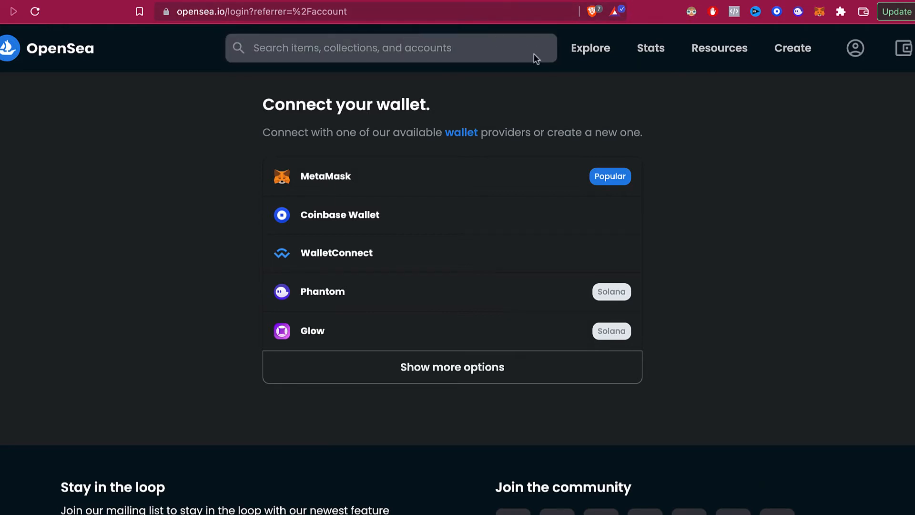
pyautogui.moveTo(379, 188)
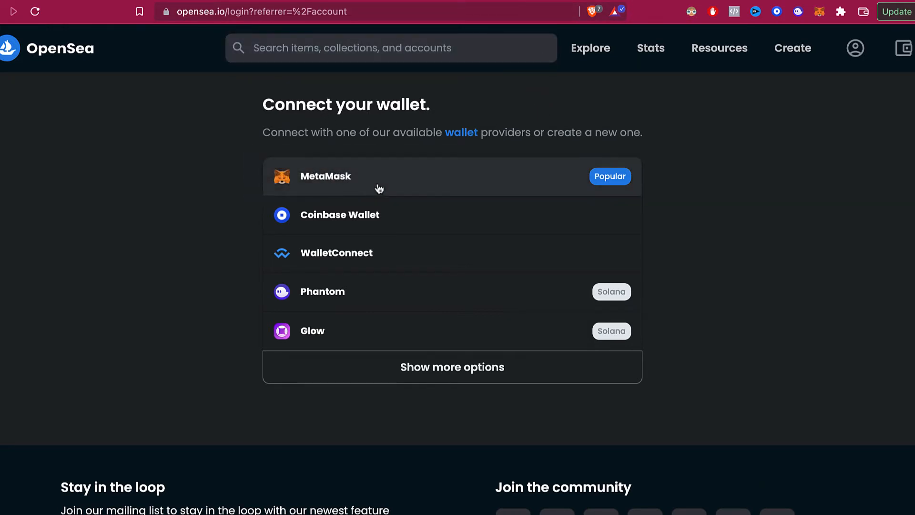
# - Choose MetaMask on OpenSea's login page and confirm Account 1 is now connected
pyautogui.click(325, 177)
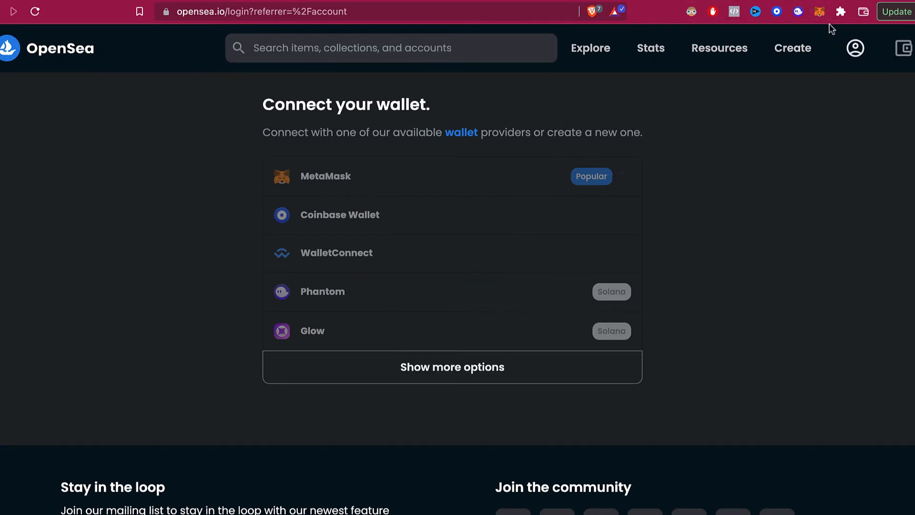
pyautogui.click(819, 12)
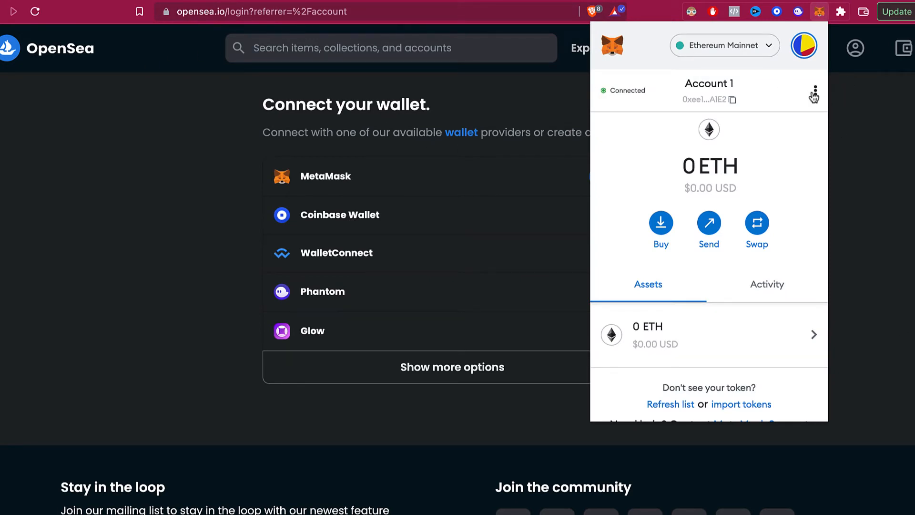
# - Open Account 1's Connected sites and begin disconnecting opensea.io
pyautogui.click(815, 92)
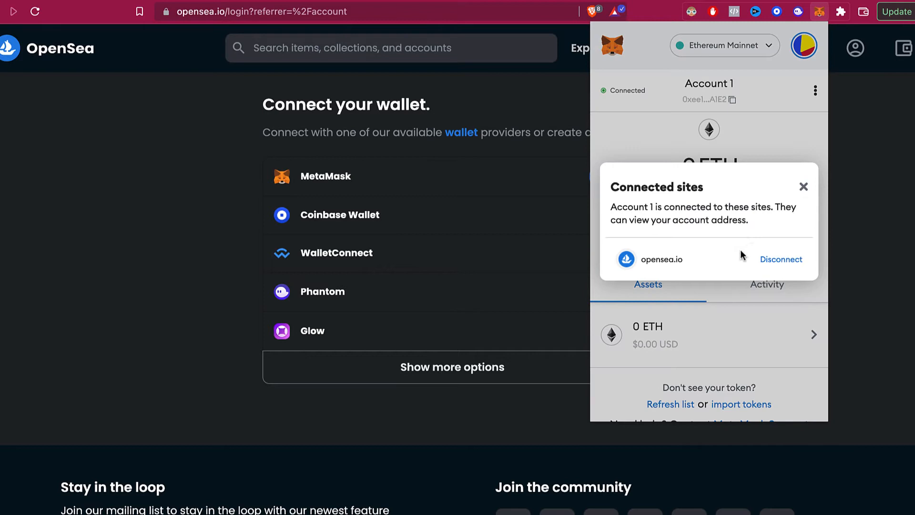
pyautogui.moveTo(638, 262)
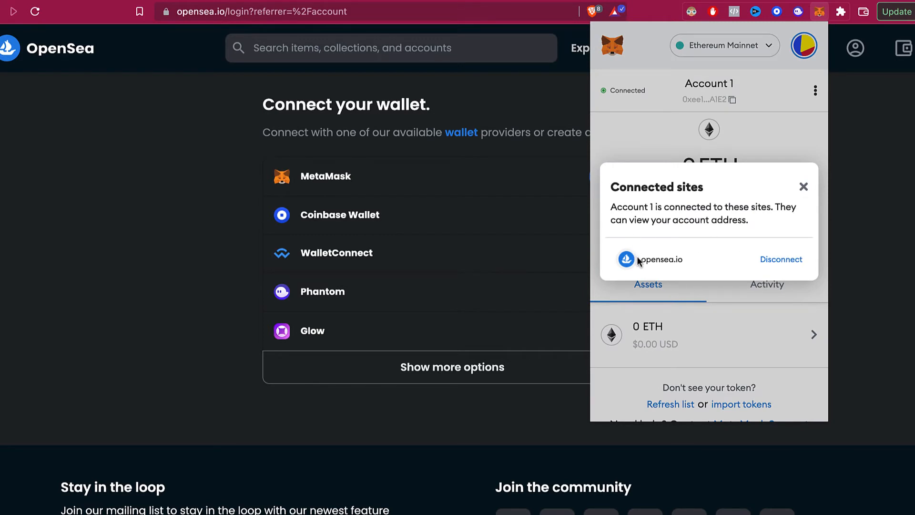
pyautogui.doubleClick(660, 259)
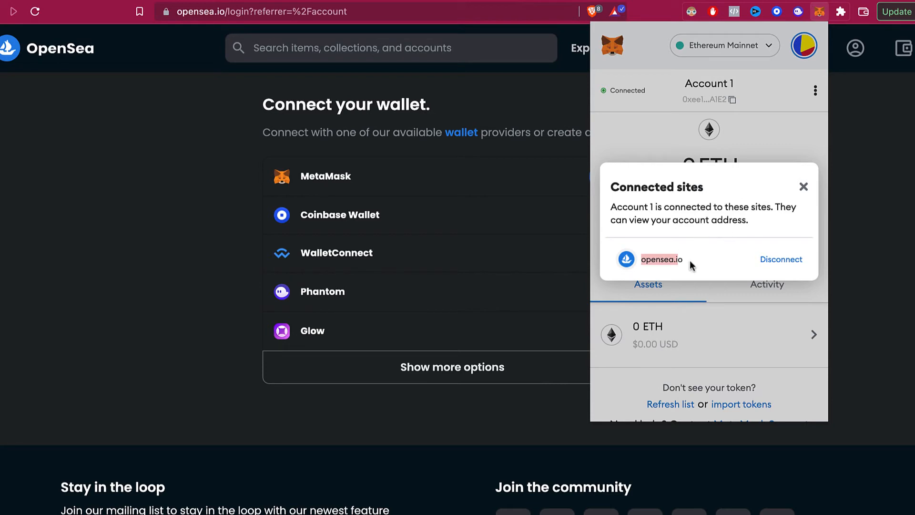
pyautogui.moveTo(695, 252)
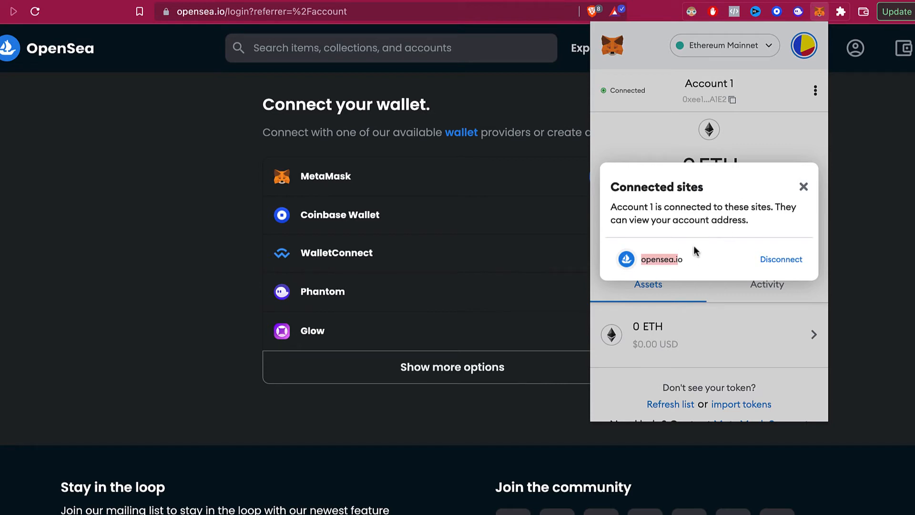
pyautogui.moveTo(700, 252)
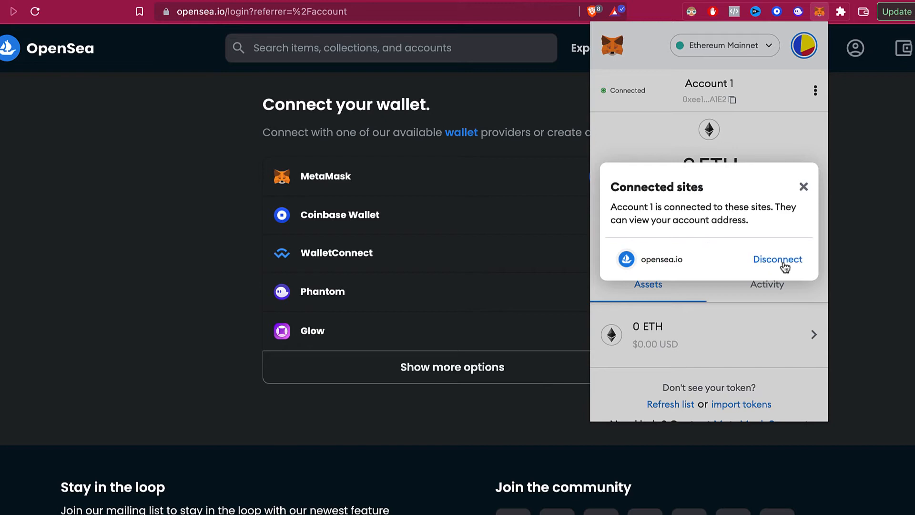
pyautogui.click(777, 259)
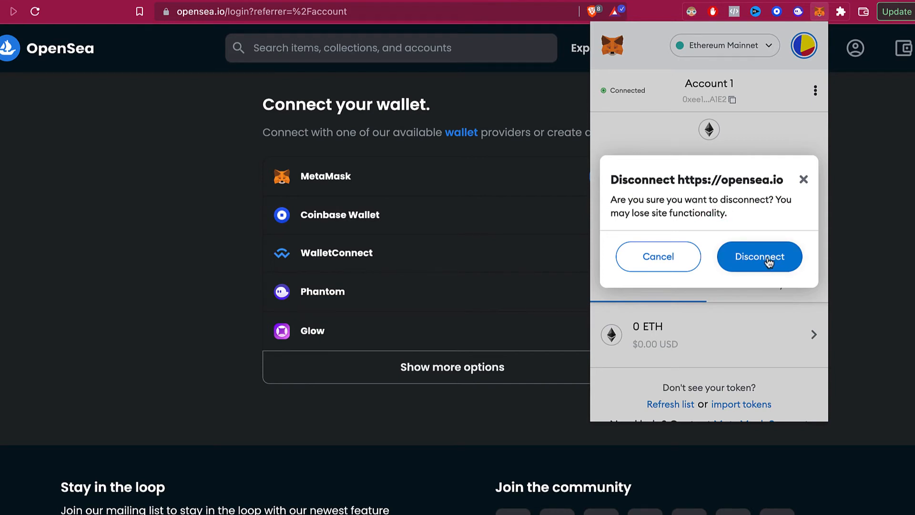
# - Confirm disconnecting opensea.io, verify Account 1 shows Not connected, and close the popup
pyautogui.click(759, 256)
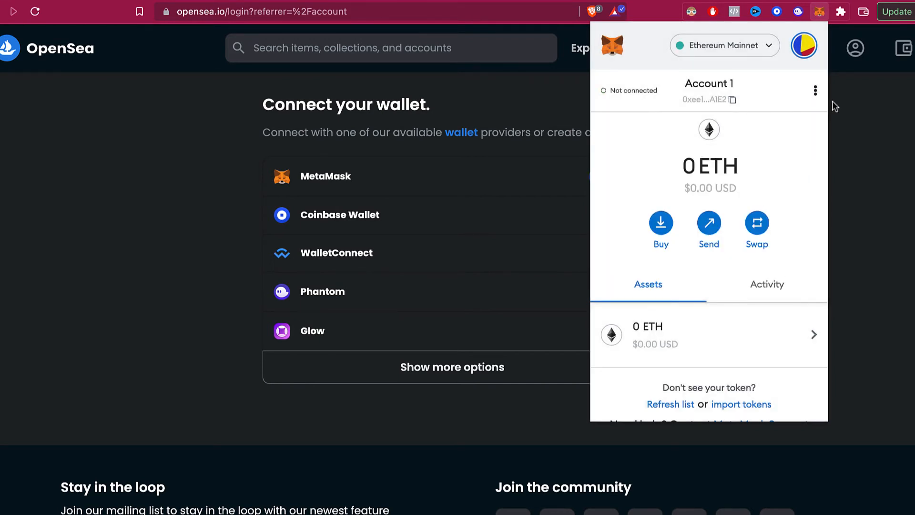
pyautogui.click(815, 91)
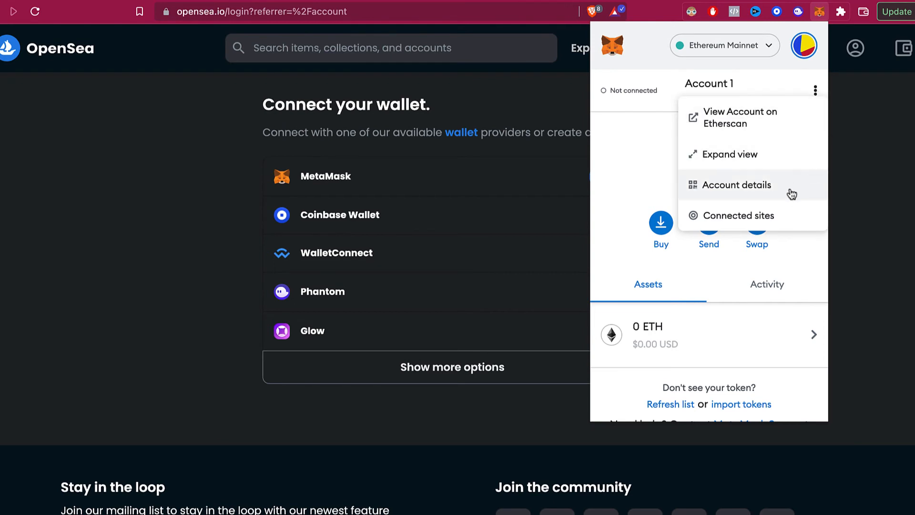
pyautogui.click(737, 215)
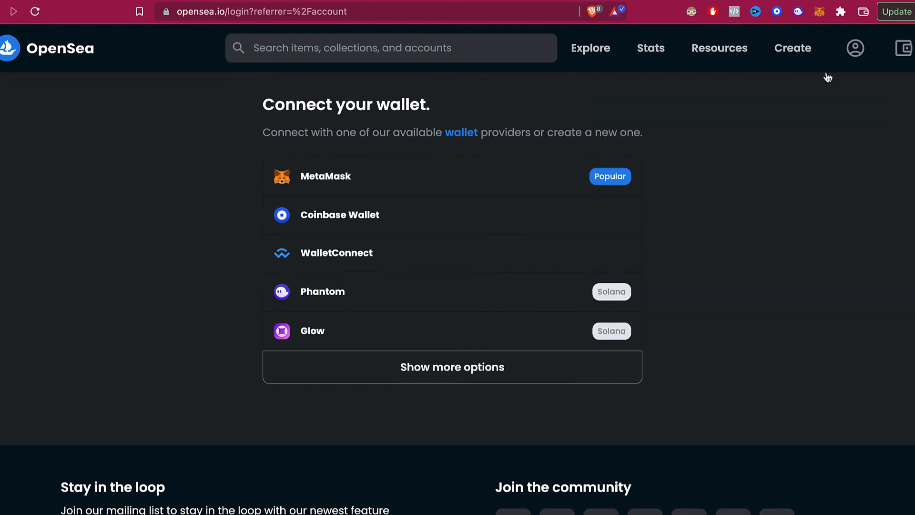
pyautogui.moveTo(387, 186)
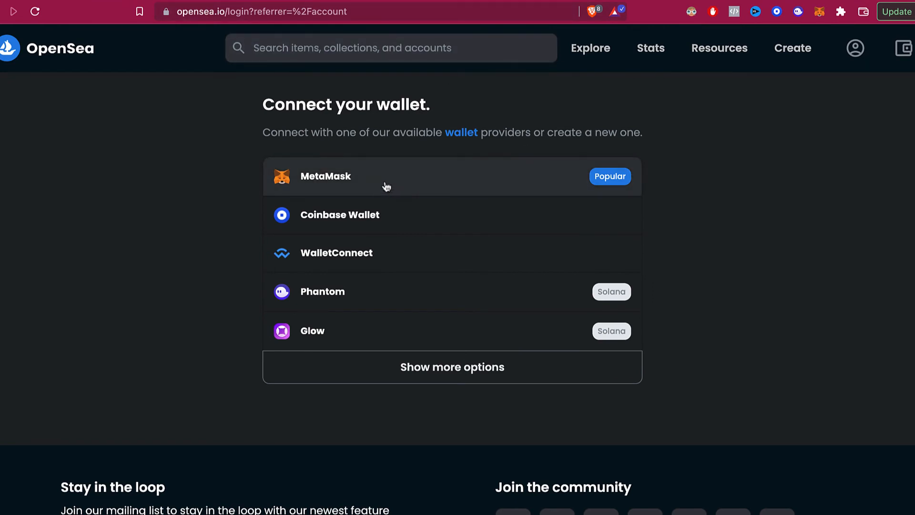
# - Select MetaMask on OpenSea, keep Account 1 checked, and grant opensea.io connection permission
pyautogui.click(855, 48)
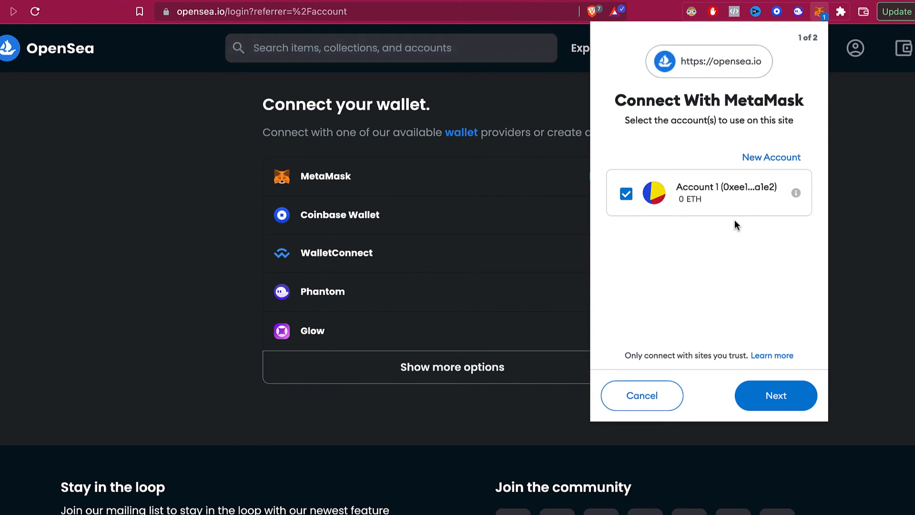
pyautogui.click(776, 395)
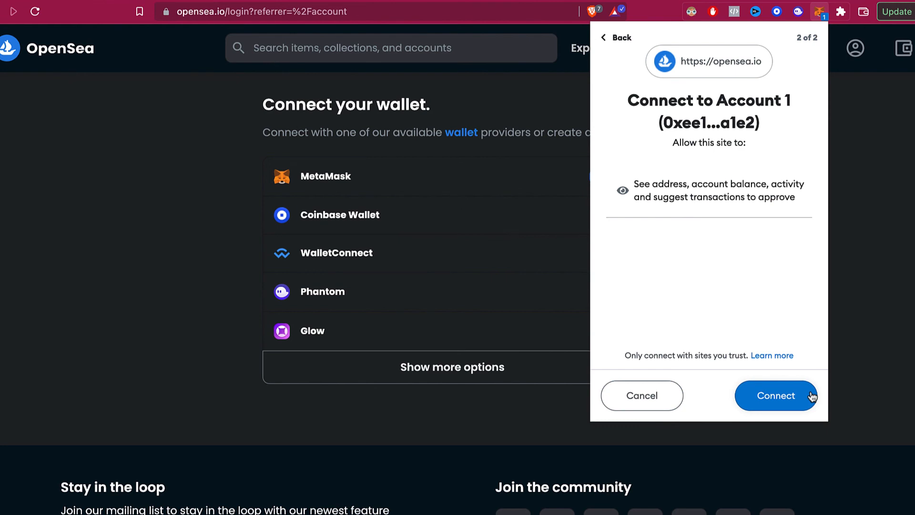
pyautogui.click(776, 395)
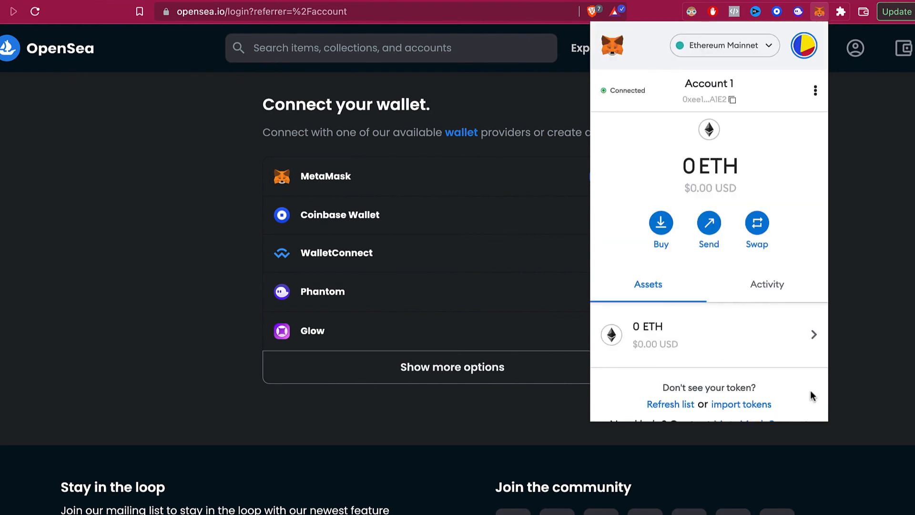